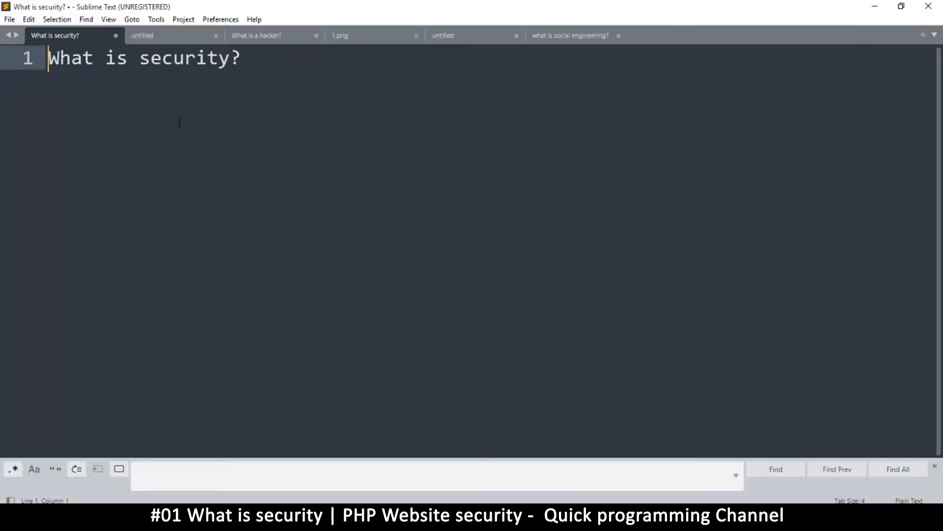
{"action": "mouse_move", "coordinate": [159, 92]}
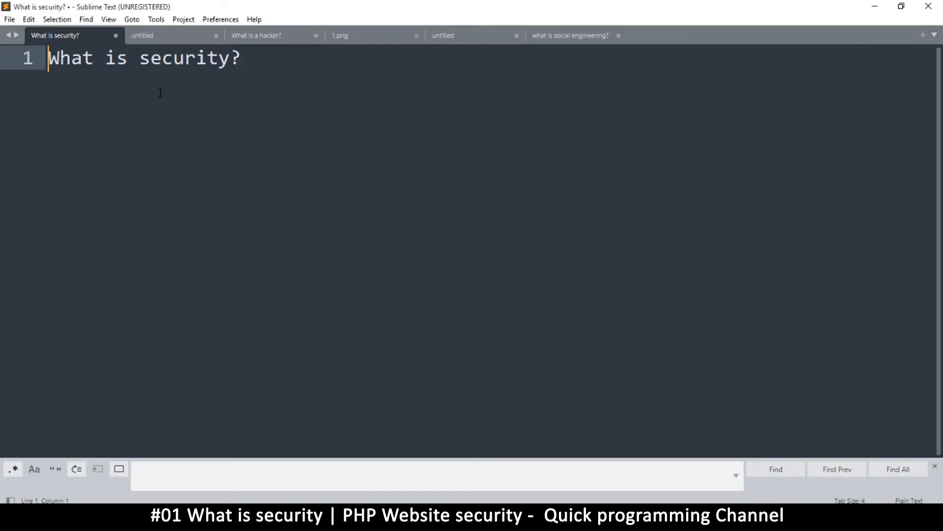
{"action": "mouse_move", "coordinate": [161, 96]}
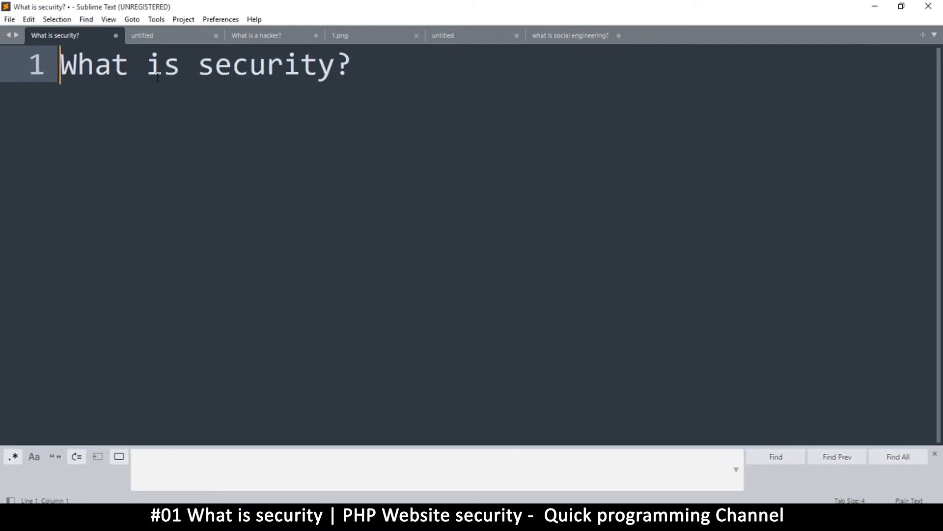
Switch to the untitled notes and highlight the quoted definition of security for emphasis.
{"action": "left_click", "coordinate": [144, 36]}
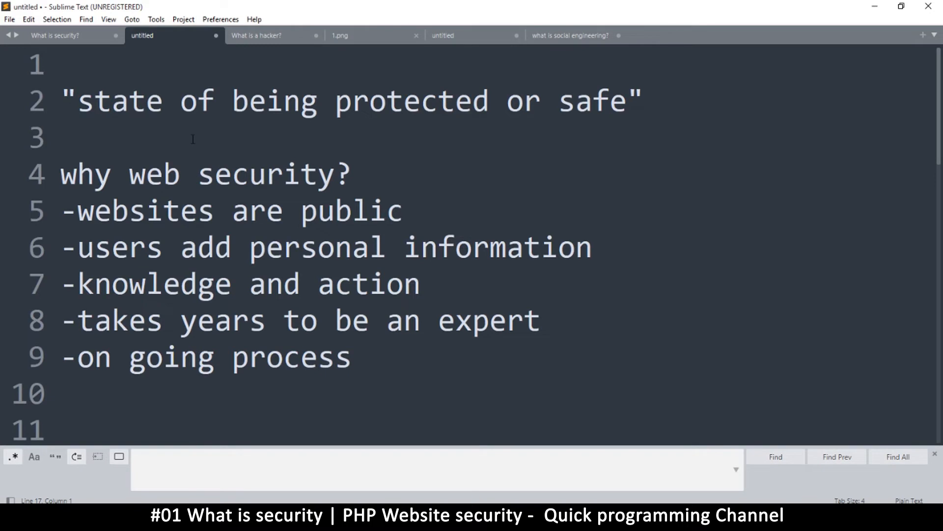
{"action": "left_click_drag", "start_coordinate": [79, 101], "coordinate": [421, 101]}
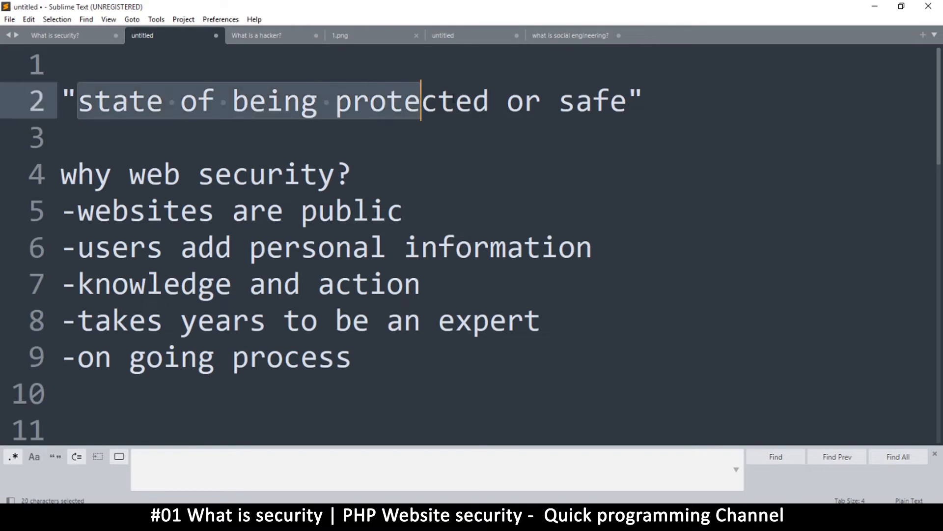
{"action": "left_click_drag", "start_coordinate": [422, 100], "coordinate": [611, 100]}
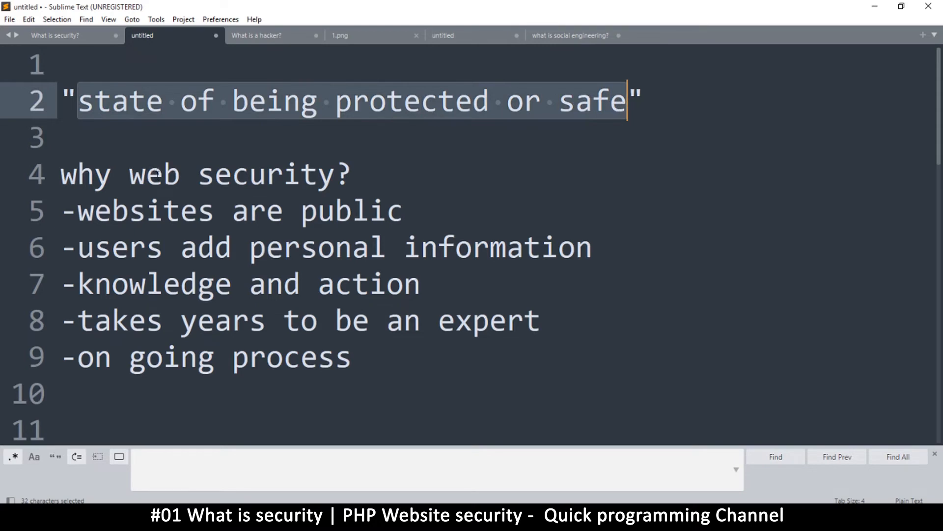
{"action": "left_click", "coordinate": [129, 100]}
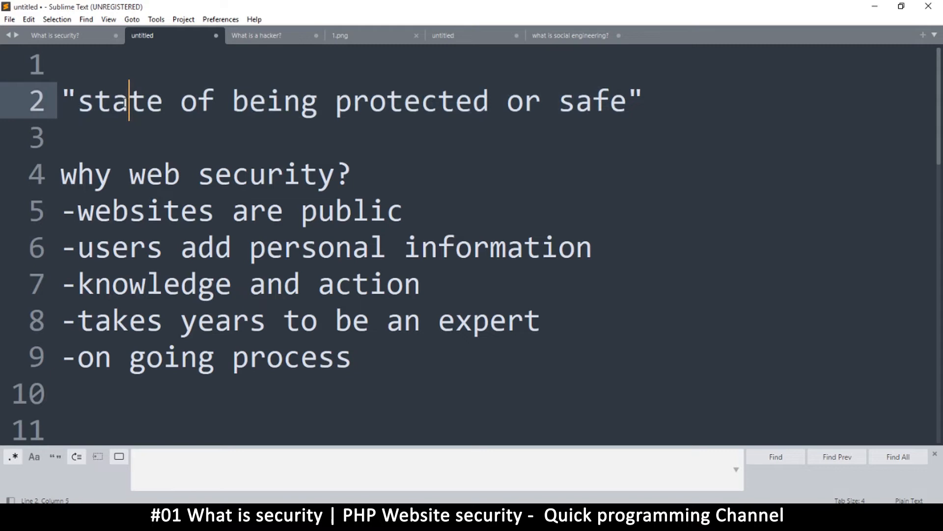
Highlight the phrase 'web security' in the list of reasons.
{"action": "double_click", "coordinate": [139, 175]}
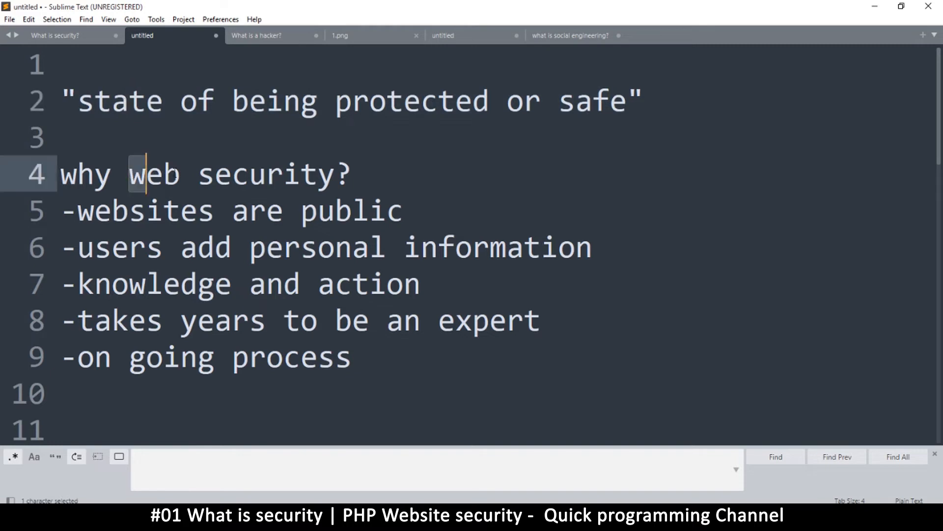
{"action": "left_click_drag", "start_coordinate": [128, 175], "coordinate": [334, 175]}
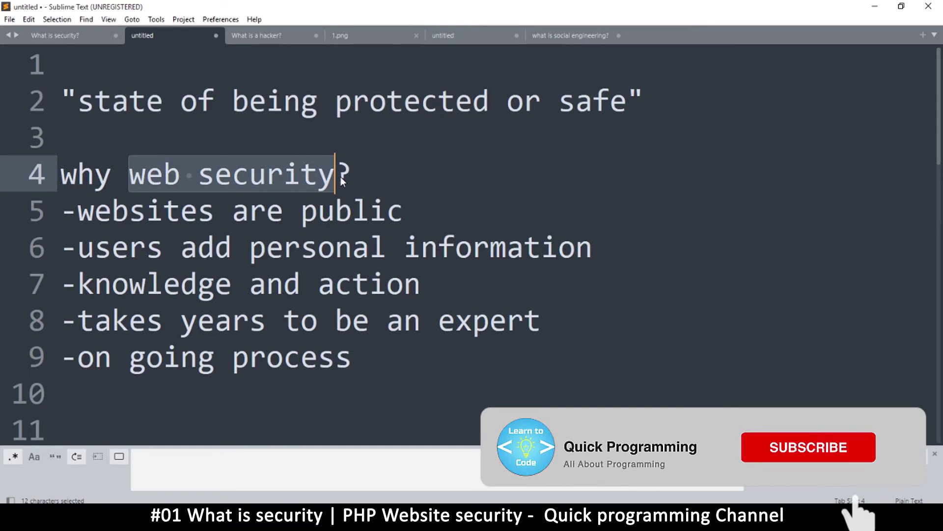
{"action": "left_click", "coordinate": [808, 447]}
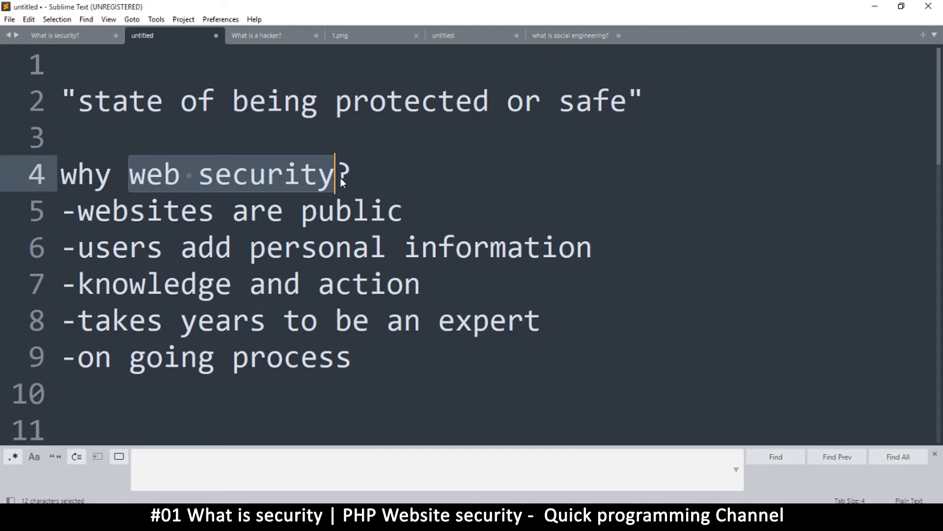
{"action": "mouse_move", "coordinate": [392, 190]}
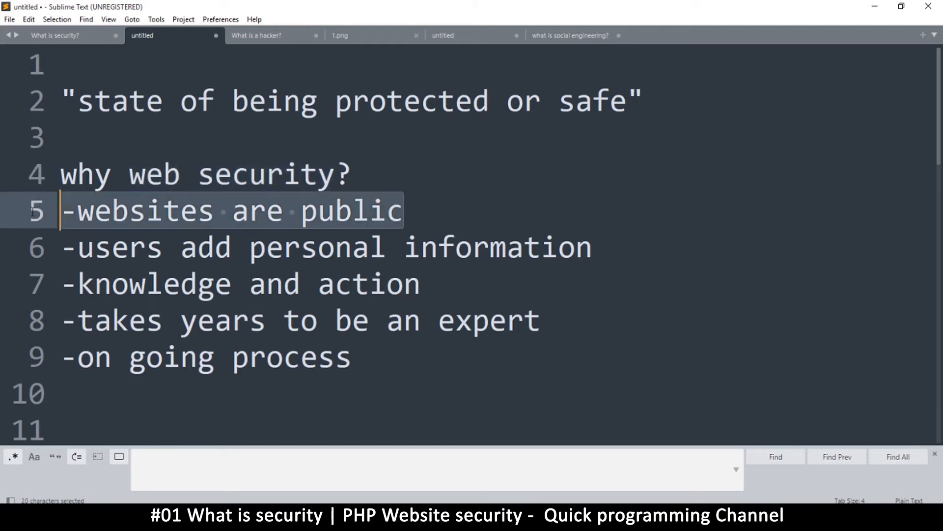
{"action": "mouse_move", "coordinate": [49, 218]}
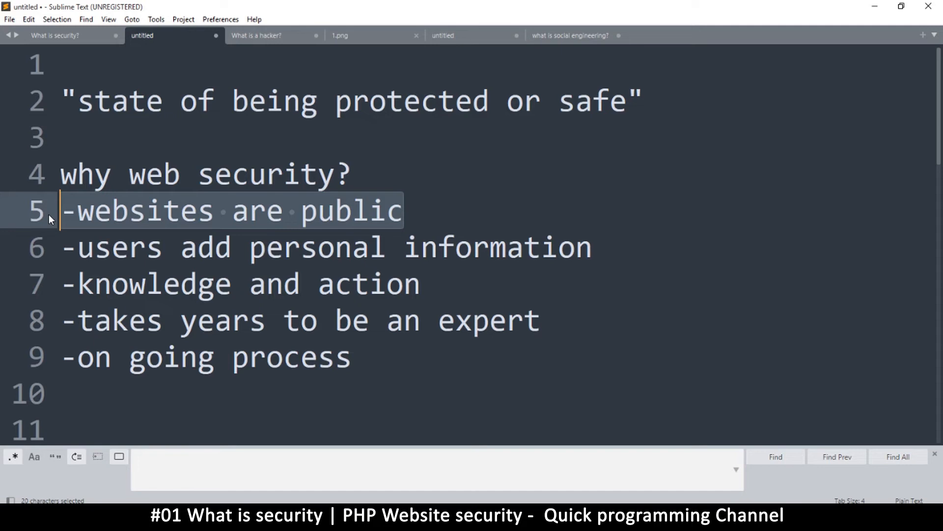
{"action": "mouse_move", "coordinate": [47, 188]}
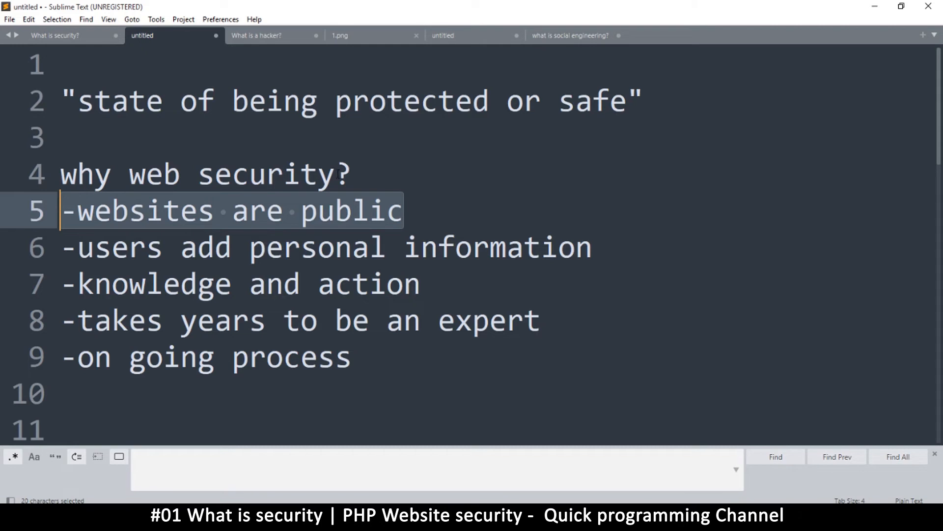
{"action": "left_click_drag", "start_coordinate": [128, 175], "coordinate": [336, 175]}
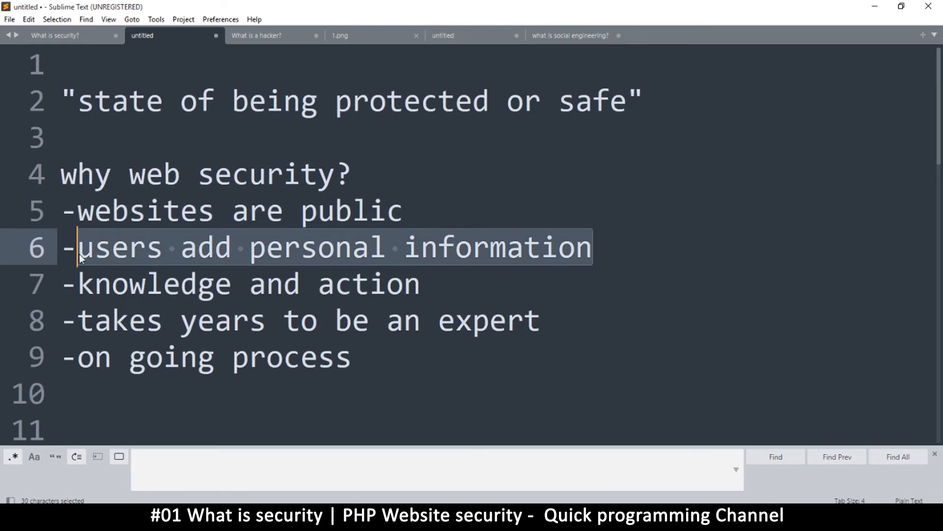
{"action": "mouse_move", "coordinate": [216, 264]}
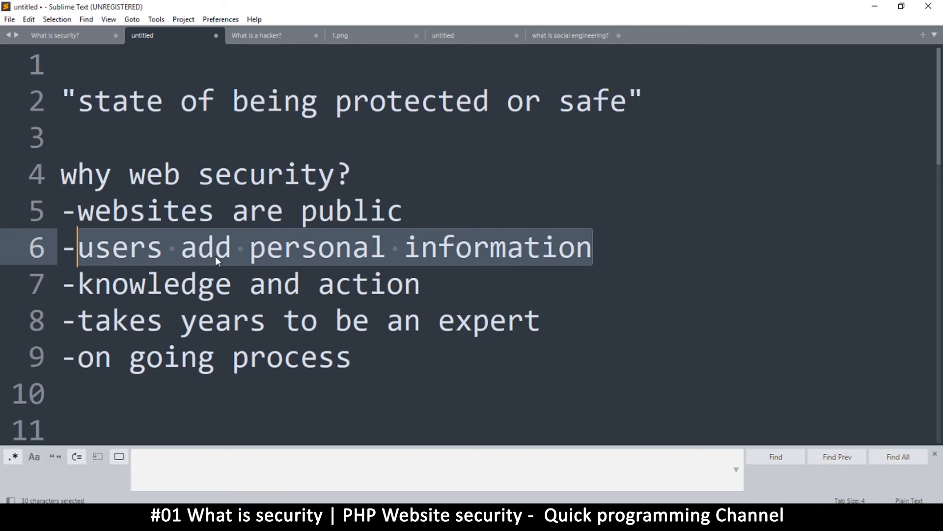
{"action": "mouse_move", "coordinate": [218, 248]}
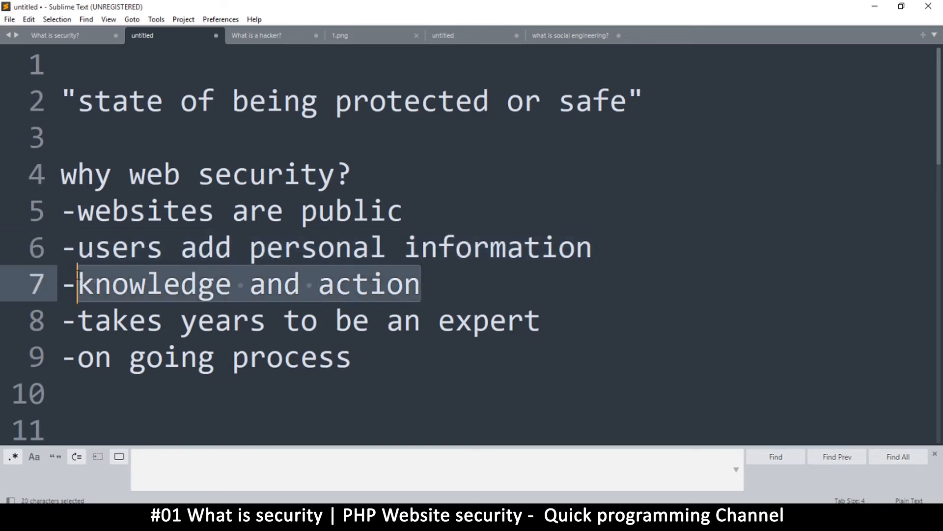
{"action": "left_click", "coordinate": [216, 285]}
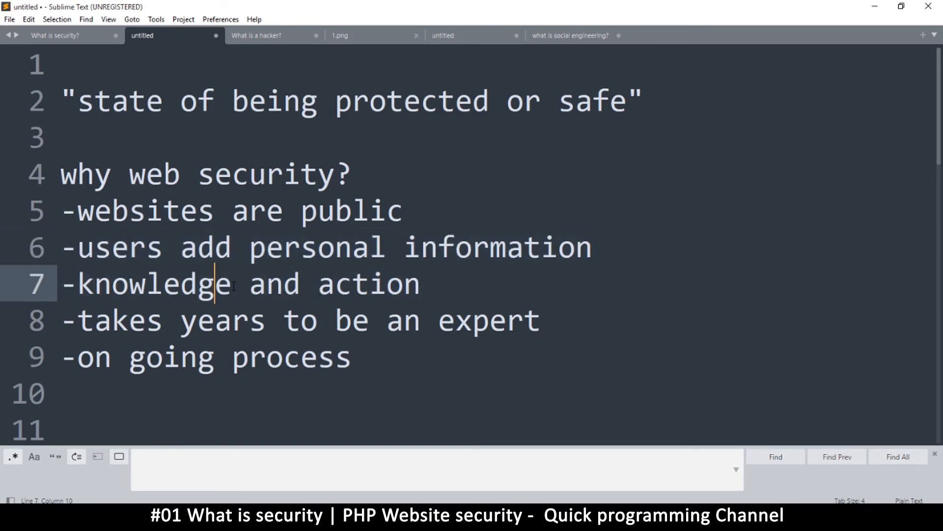
{"action": "double_click", "coordinate": [143, 284]}
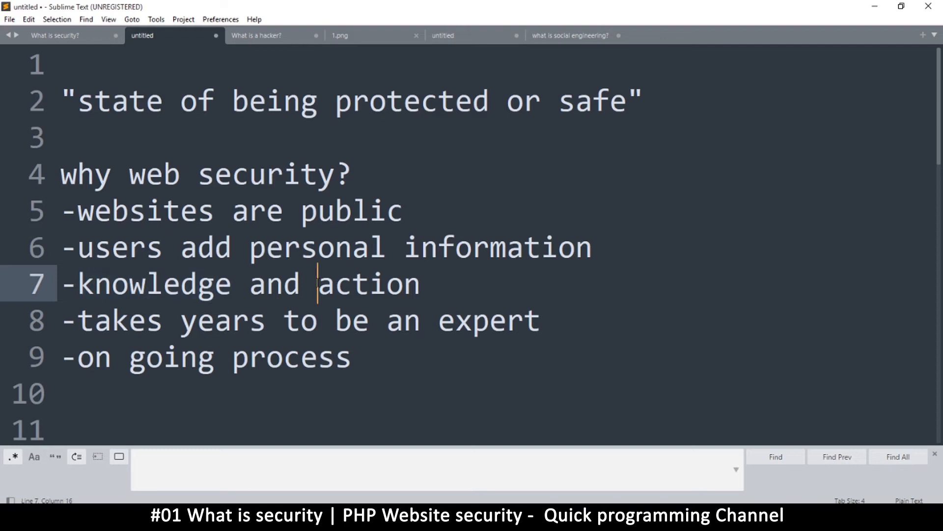
{"action": "double_click", "coordinate": [368, 283]}
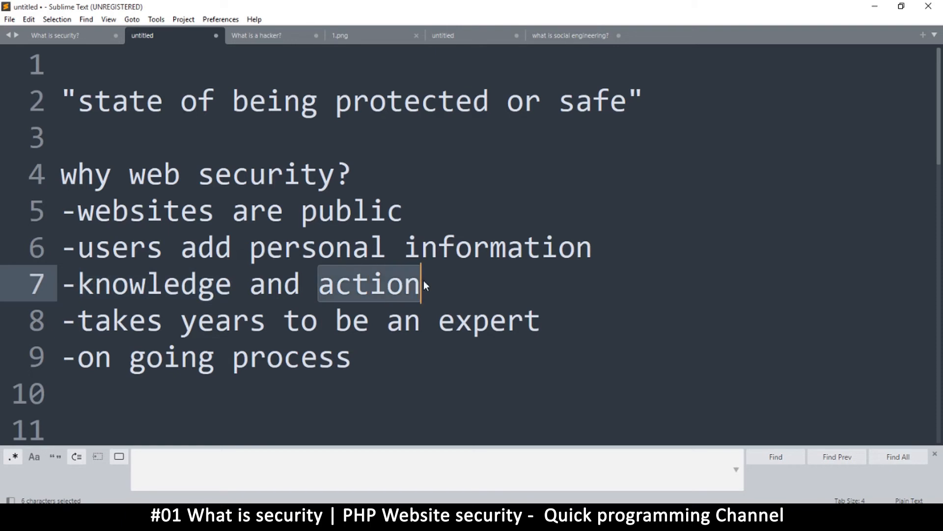
{"action": "mouse_move", "coordinate": [392, 301]}
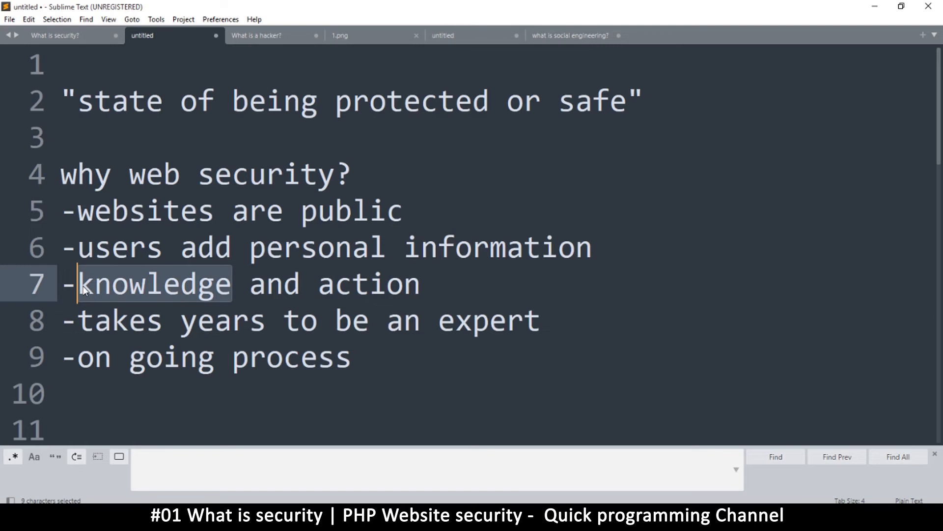
{"action": "double_click", "coordinate": [358, 283]}
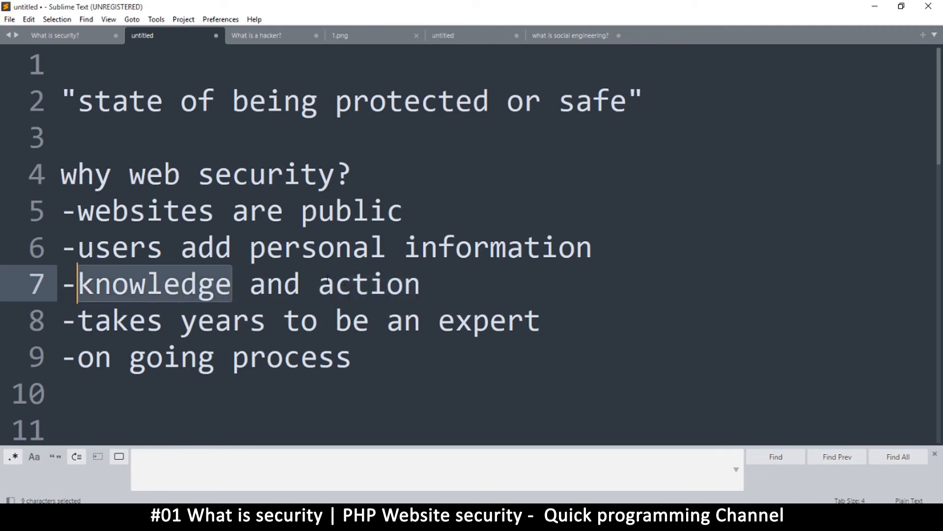
{"action": "double_click", "coordinate": [369, 283]}
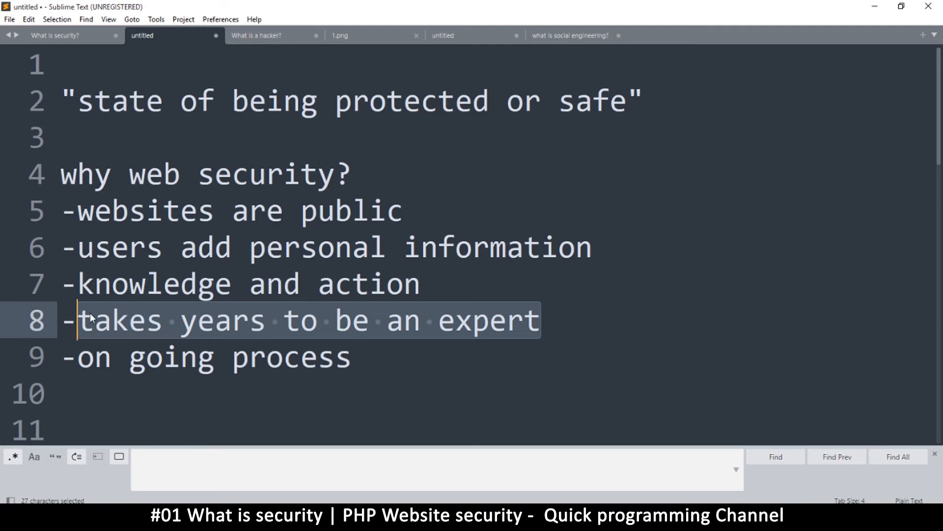
{"action": "mouse_move", "coordinate": [141, 385]}
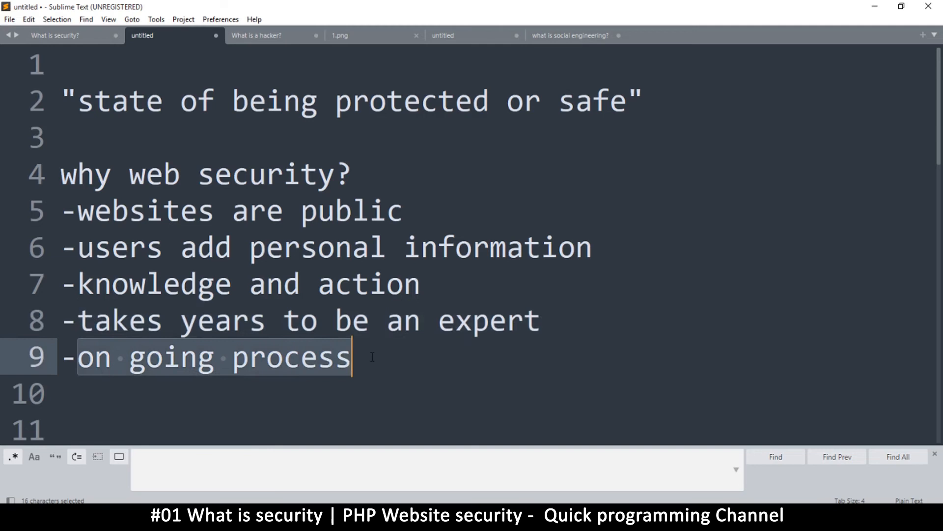
{"action": "mouse_move", "coordinate": [389, 360]}
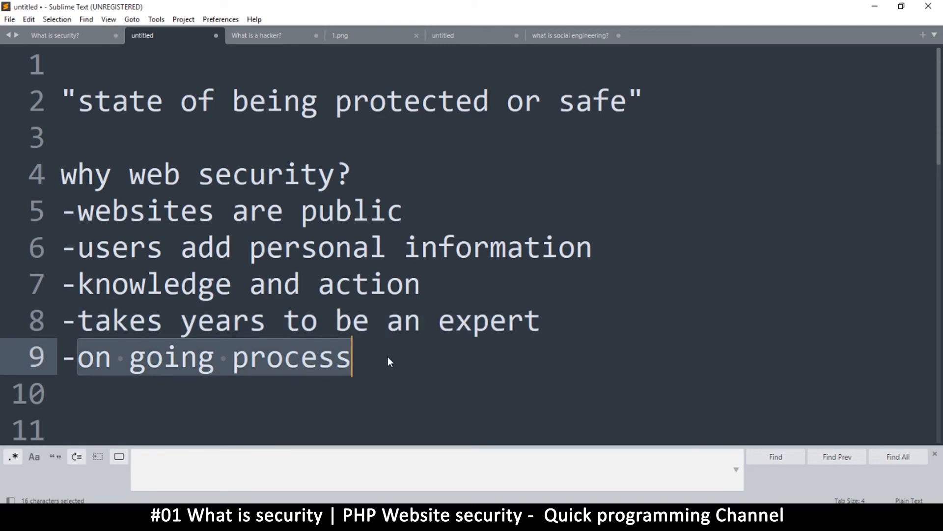
{"action": "mouse_move", "coordinate": [405, 353]}
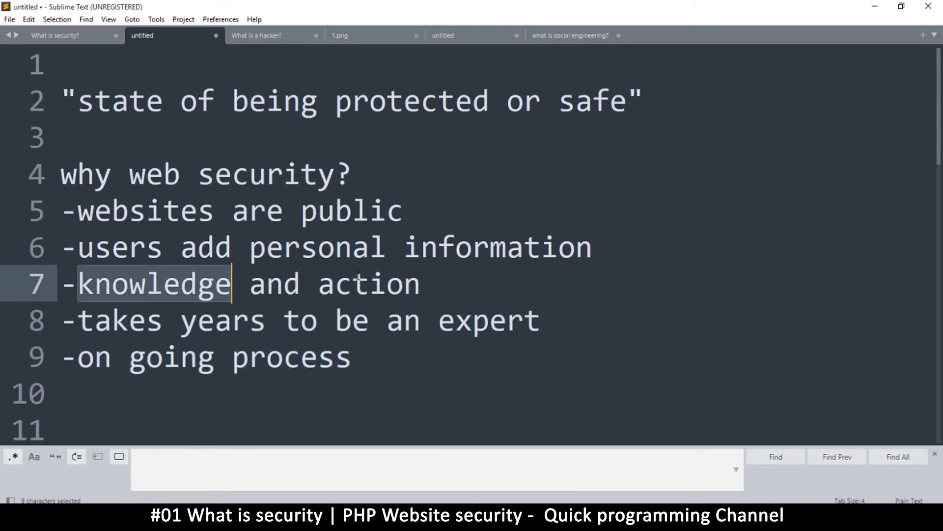
{"action": "double_click", "coordinate": [368, 283]}
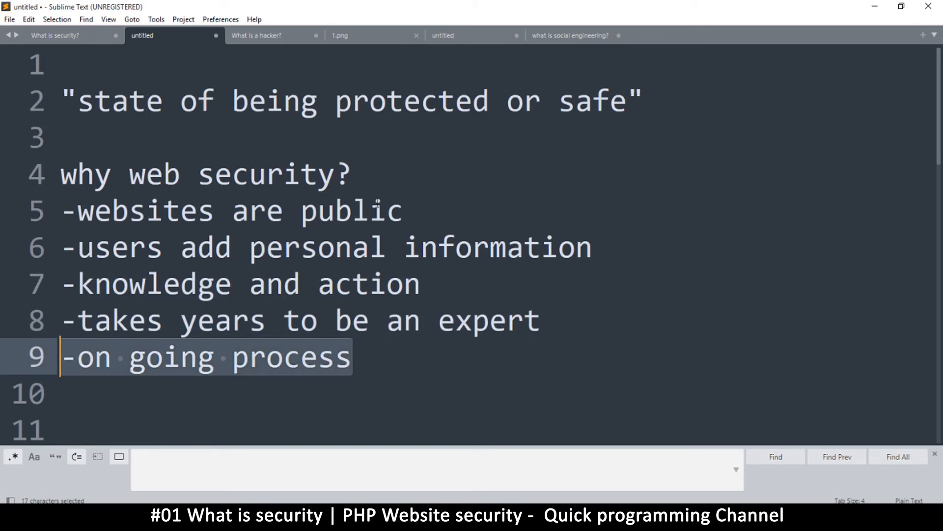
{"action": "mouse_move", "coordinate": [270, 181]}
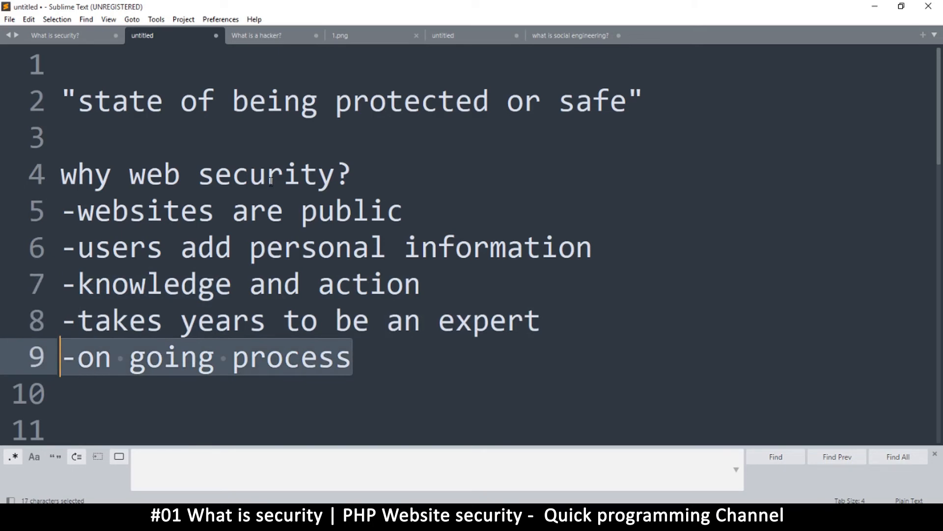
Highlight the bullet point about there being no absolute security for emphasis.
{"action": "left_click", "coordinate": [334, 175]}
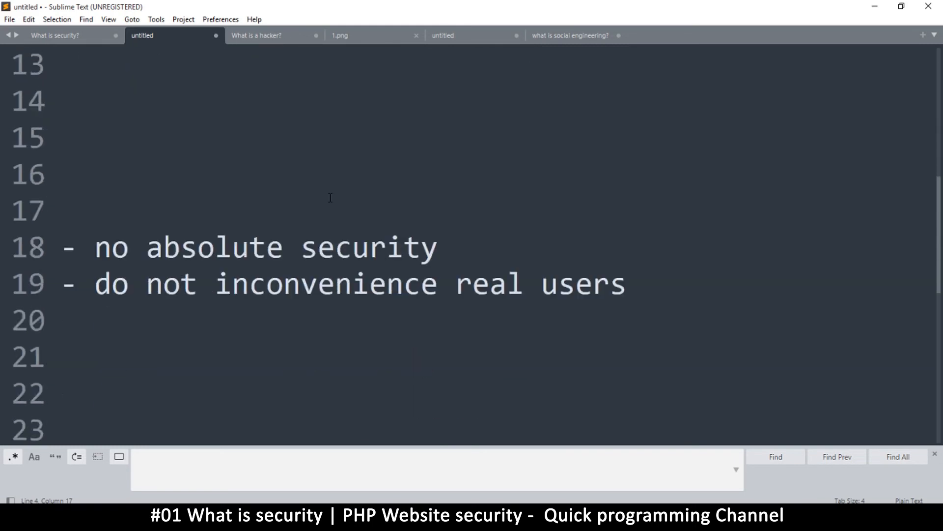
{"action": "left_click_drag", "start_coordinate": [96, 247], "coordinate": [438, 246]}
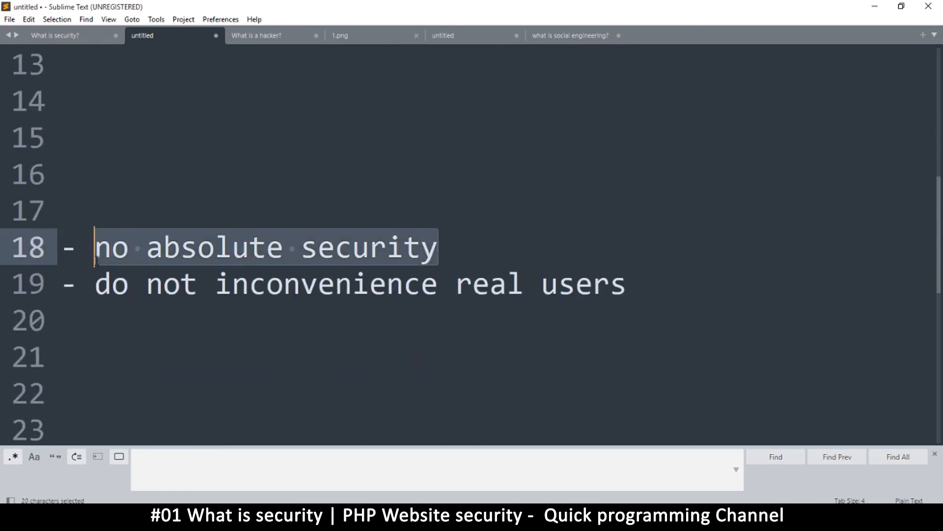
{"action": "left_click", "coordinate": [177, 247]}
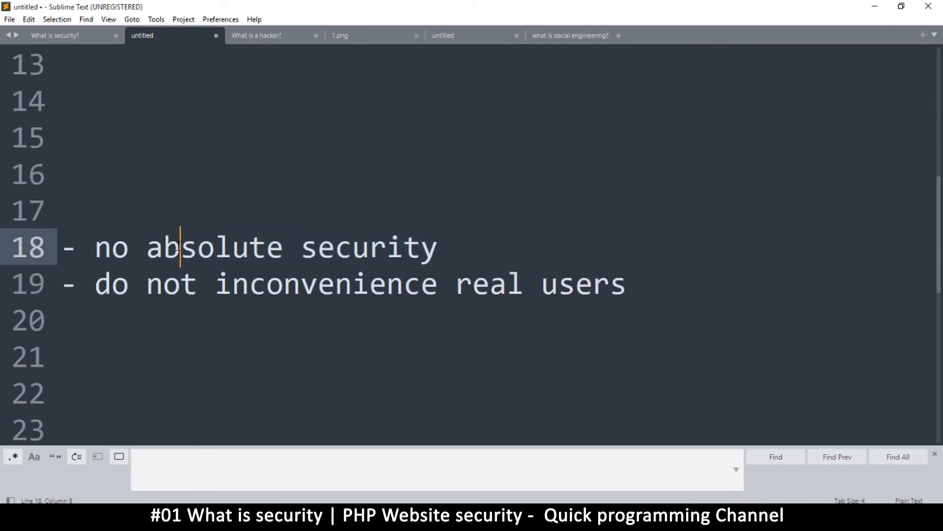
{"action": "left_click", "coordinate": [93, 248]}
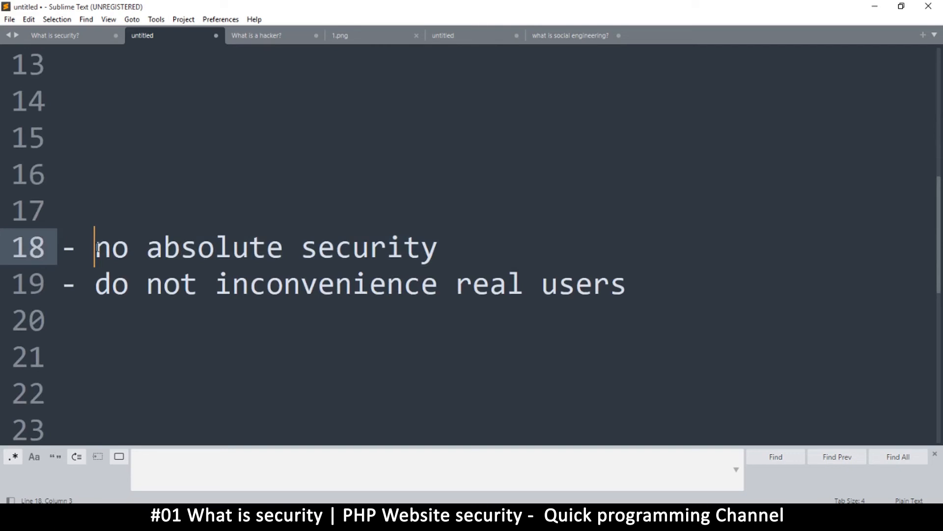
{"action": "mouse_move", "coordinate": [217, 220]}
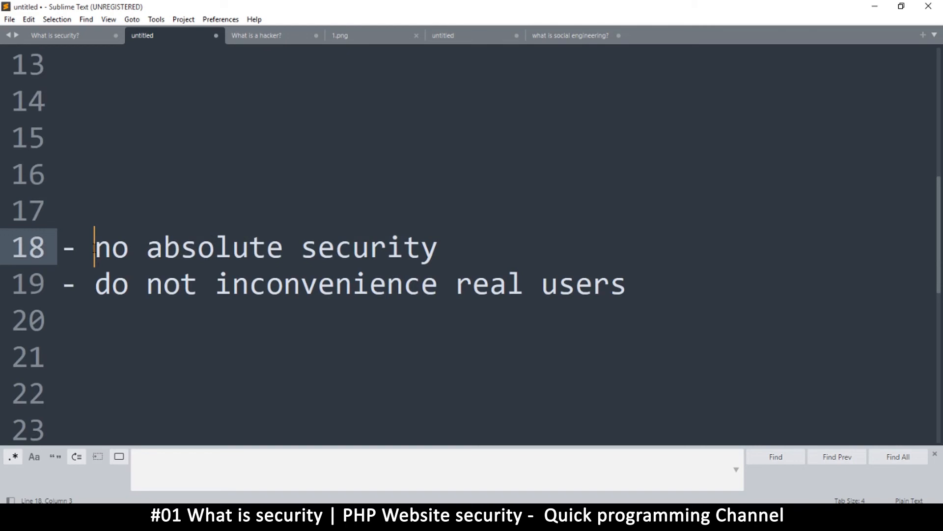
{"action": "left_click_drag", "start_coordinate": [95, 247], "coordinate": [420, 246]}
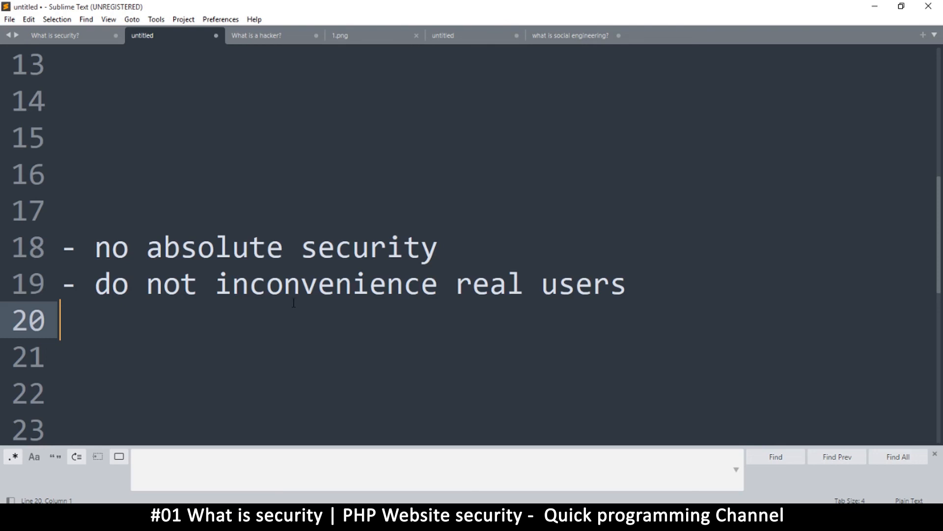
Scroll to and highlight the quote: the only truly secure system is powered off, encased in concrete, and guarded.
{"action": "scroll", "scroll_direction": "down", "scroll_amount": 3}
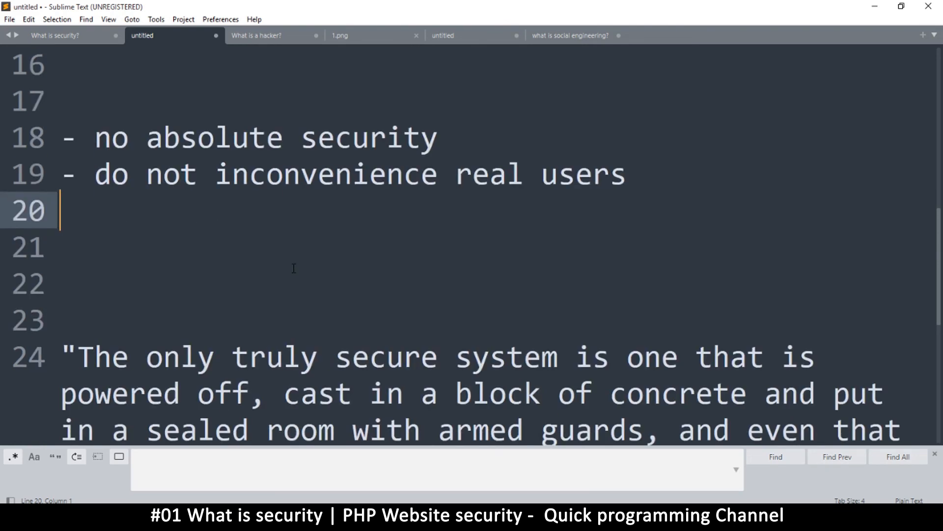
{"action": "scroll", "scroll_direction": "down", "scroll_amount": 3}
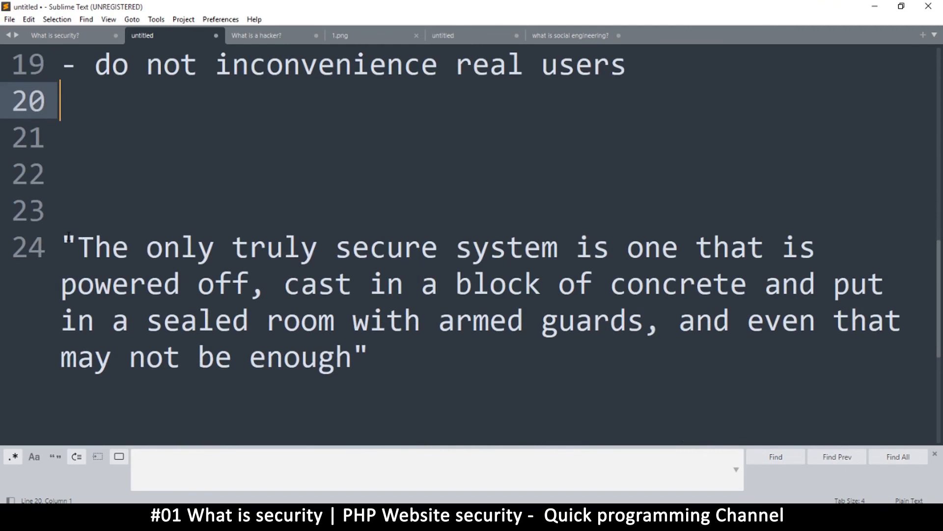
{"action": "left_click_drag", "start_coordinate": [60, 247], "coordinate": [346, 283]}
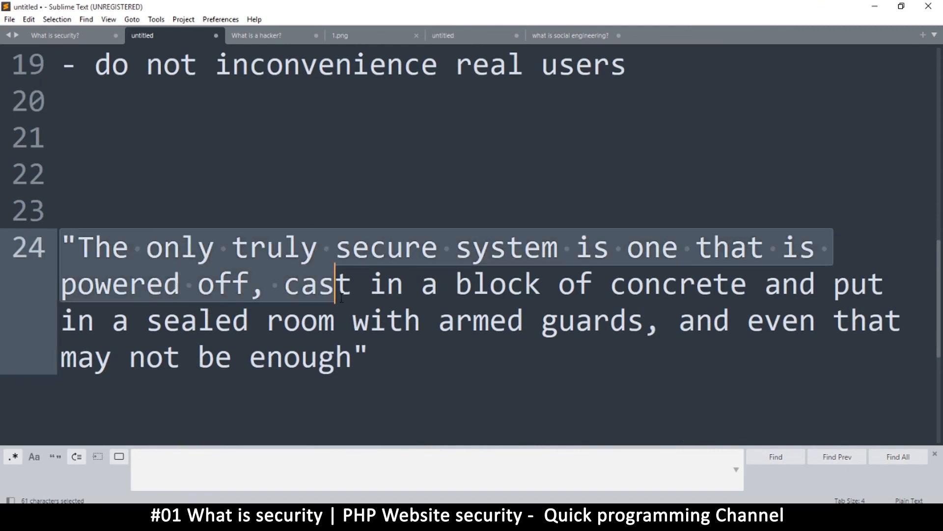
{"action": "left_click_drag", "start_coordinate": [340, 295], "coordinate": [371, 358]}
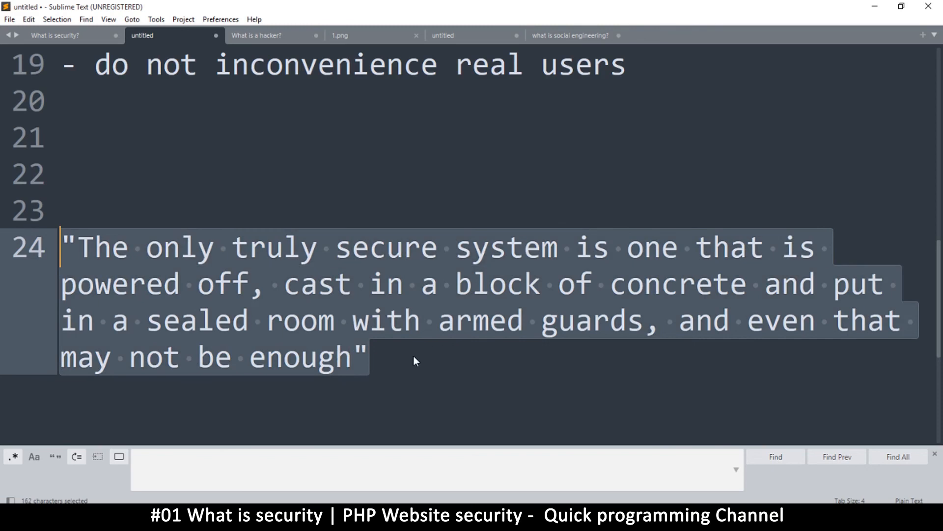
{"action": "left_click", "coordinate": [280, 321]}
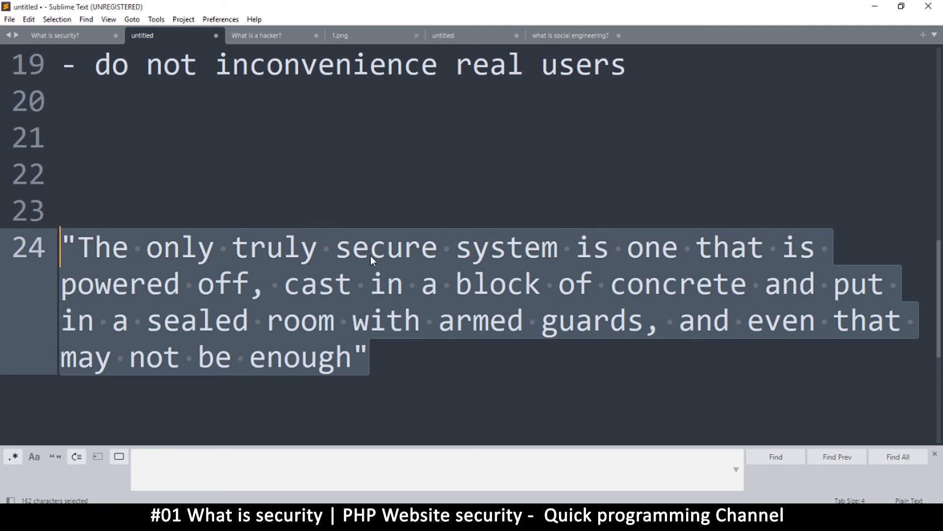
{"action": "mouse_move", "coordinate": [505, 203]}
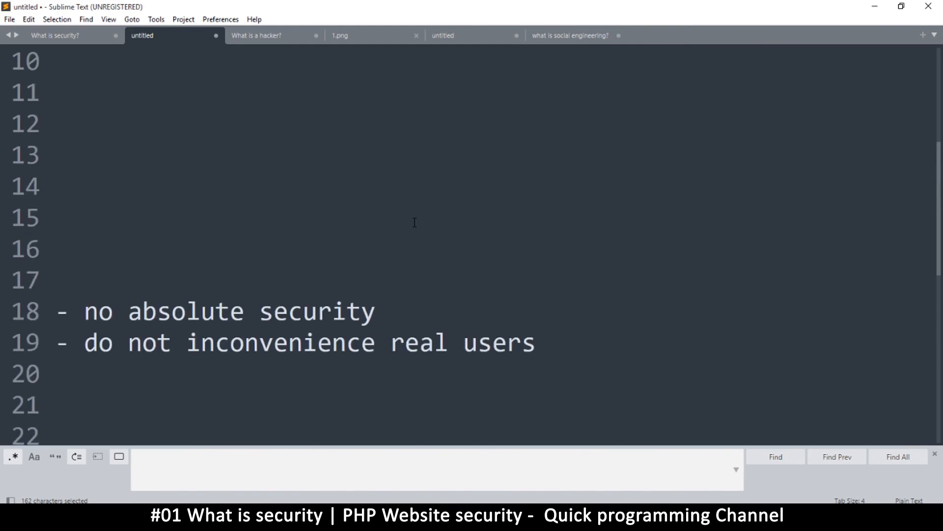
{"action": "mouse_move", "coordinate": [129, 335]}
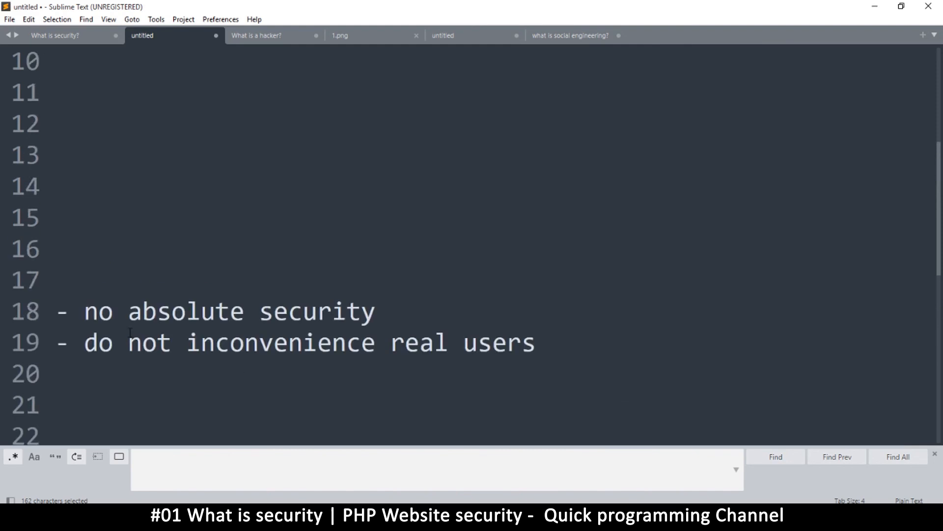